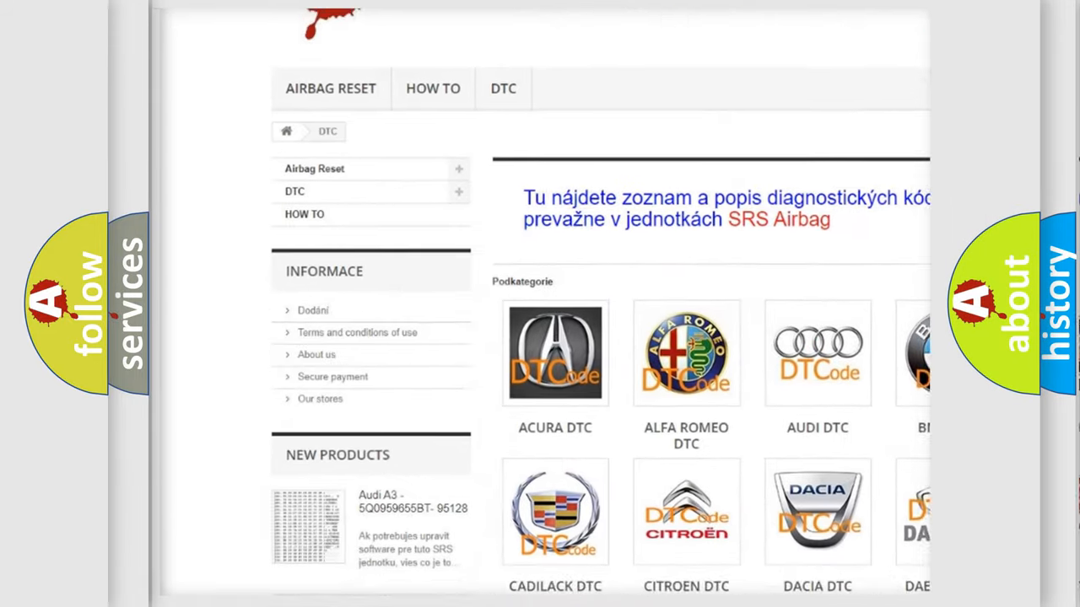
Advance to the Cause slide stating the HO2S heater is damaged or has failed.
scroll("down", 3)
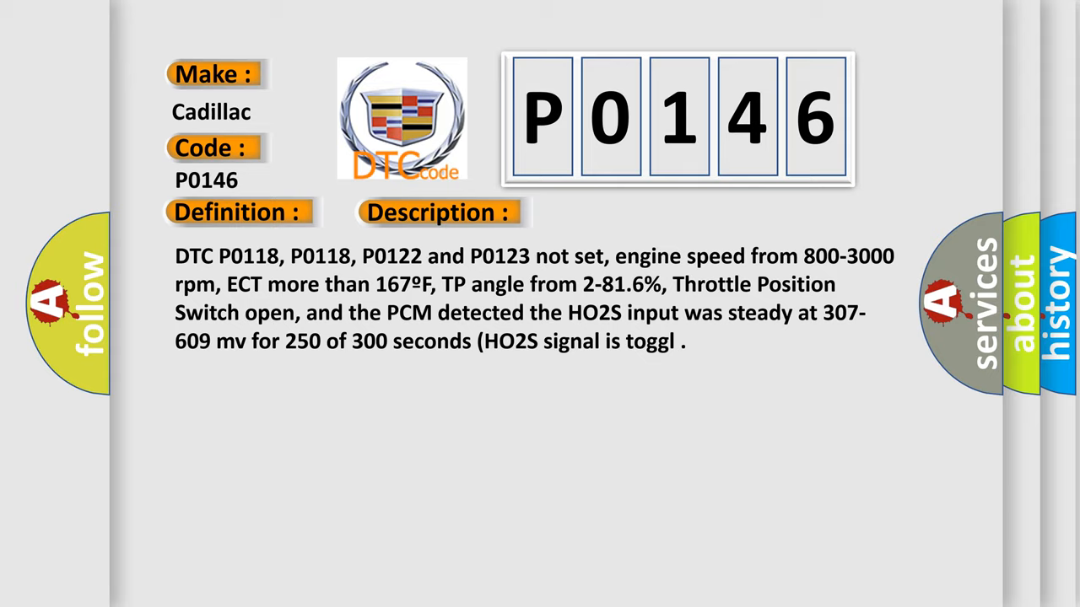
left_click(618, 212)
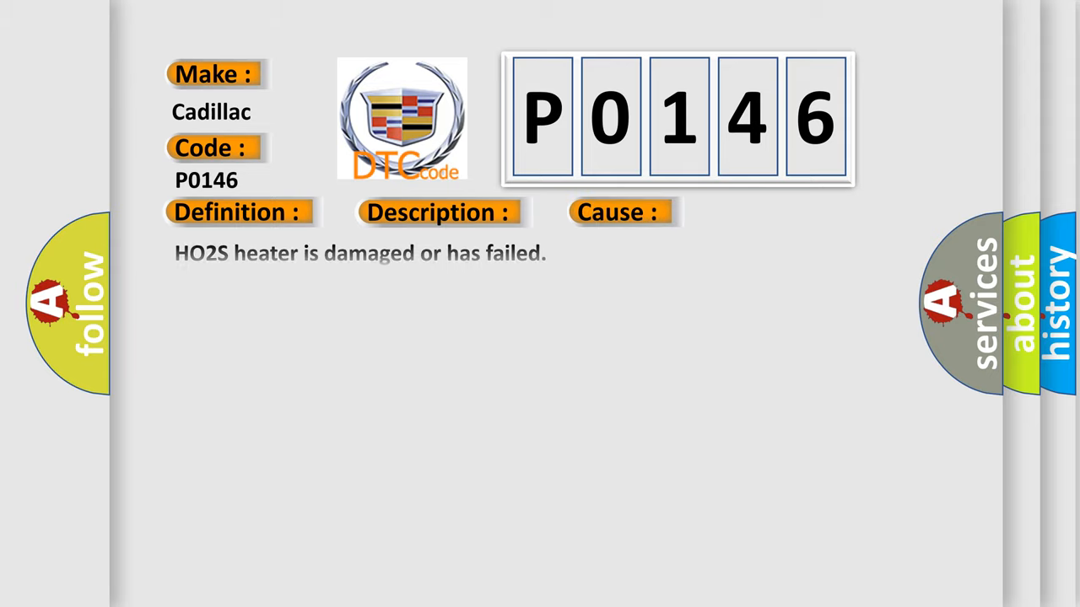